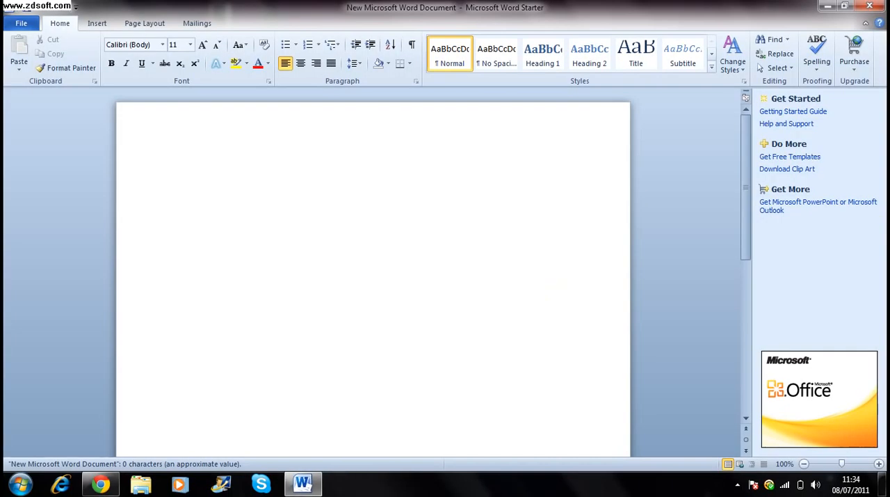
# - Set the text size to 26 on the blank page before writing
pyautogui.click(178, 170)
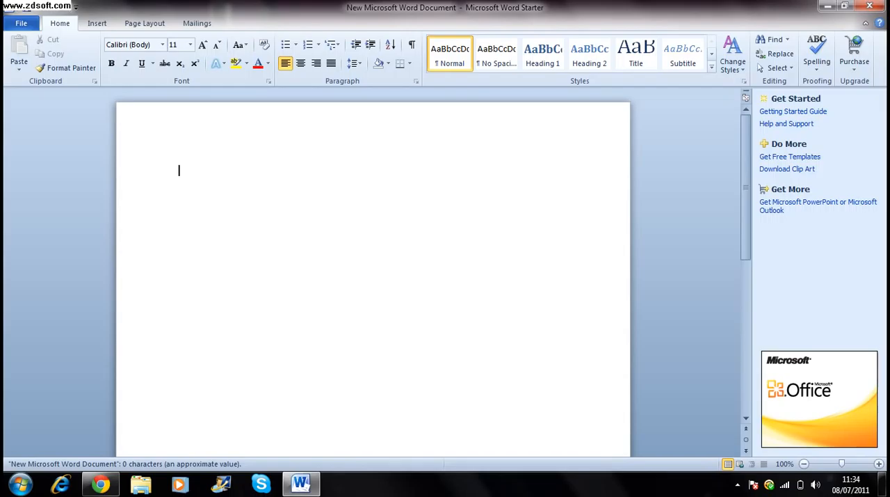
pyautogui.click(189, 45)
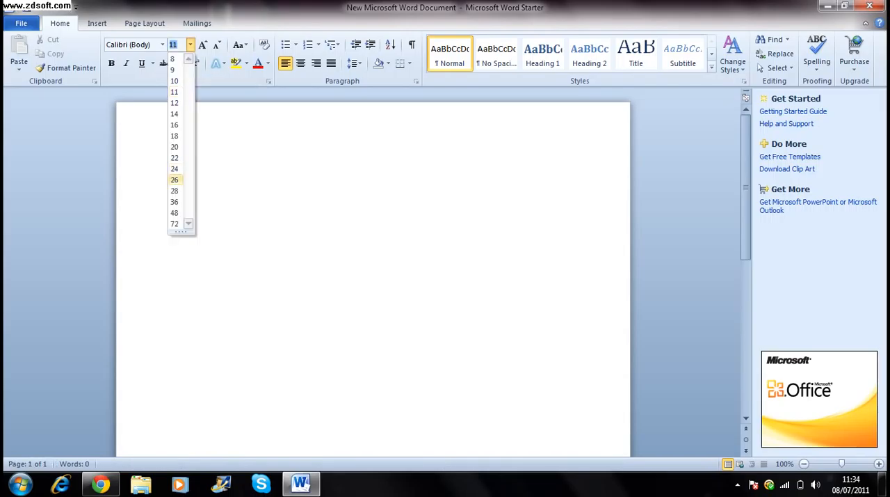
pyautogui.click(174, 179)
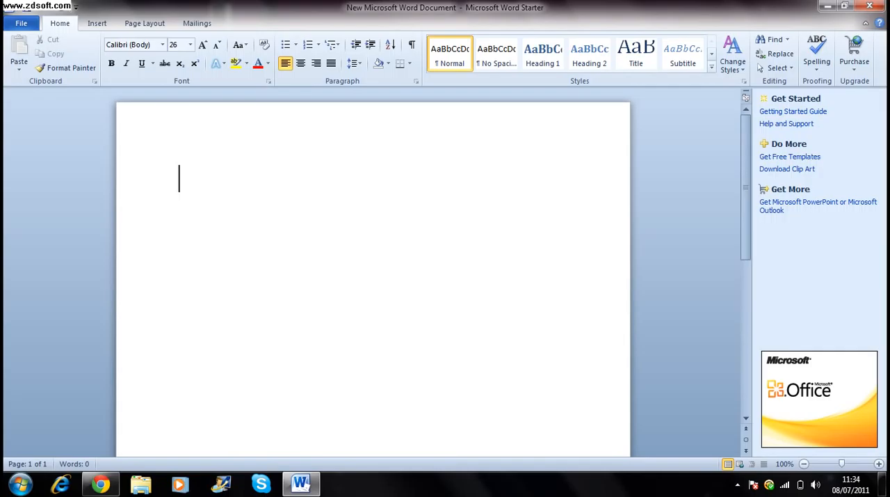
# - Write "Hey youtube im gonna show you how to get android apps for free even the really expensive ones so k"
pyautogui.write('Hey youtube')
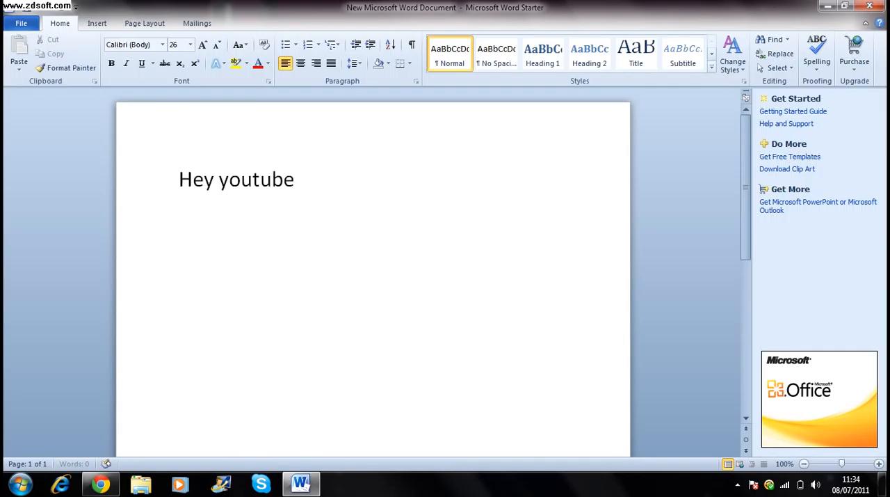
pyautogui.write('im gonna s')
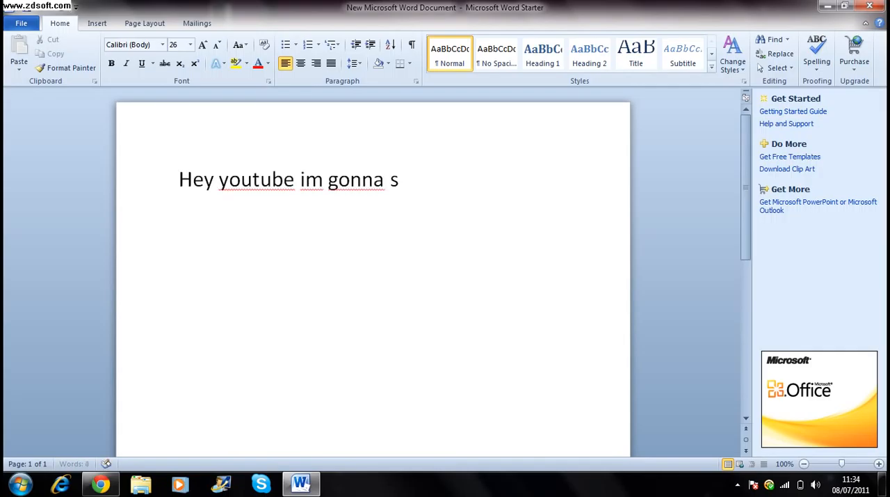
pyautogui.write('how you h')
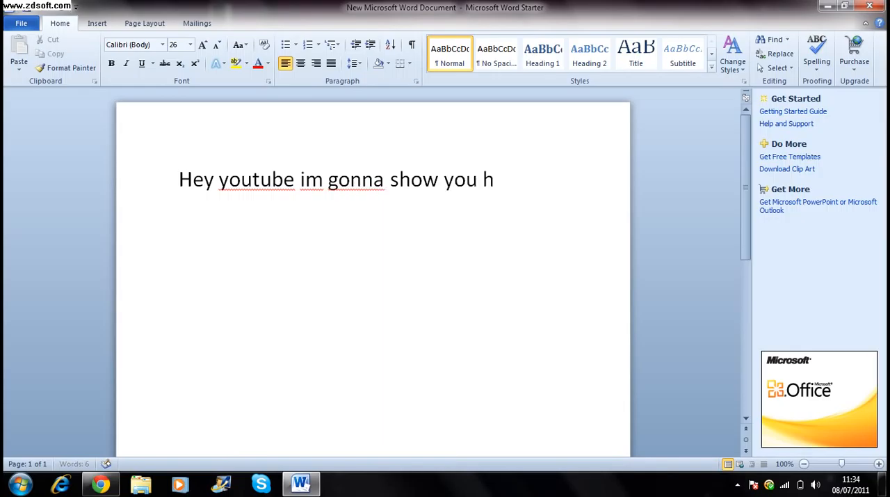
pyautogui.write('ow to get')
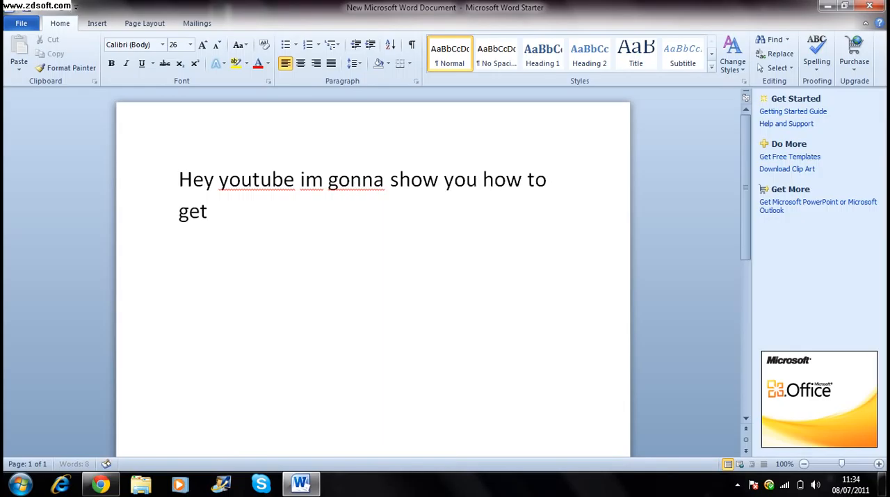
pyautogui.write('andro')
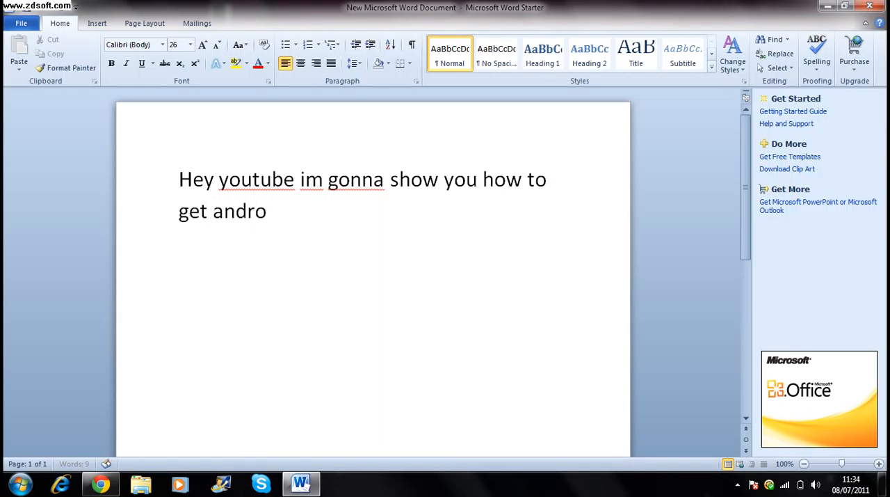
pyautogui.write('id app')
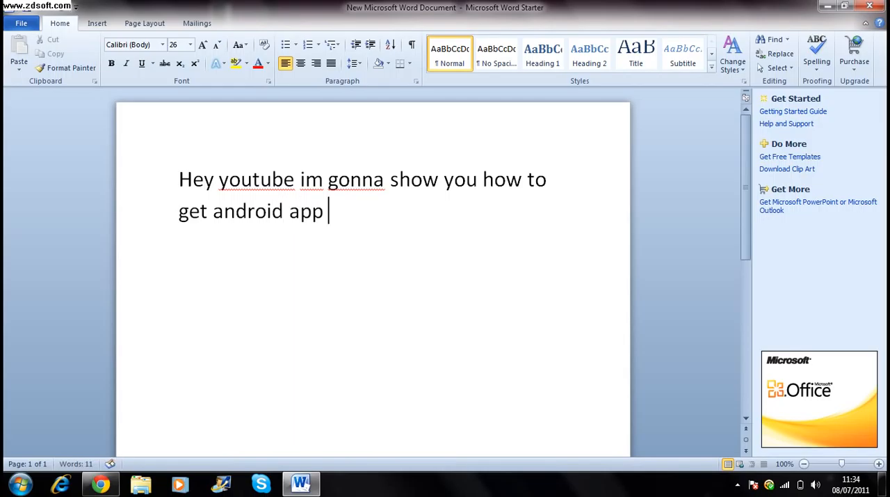
pyautogui.write('s for f')
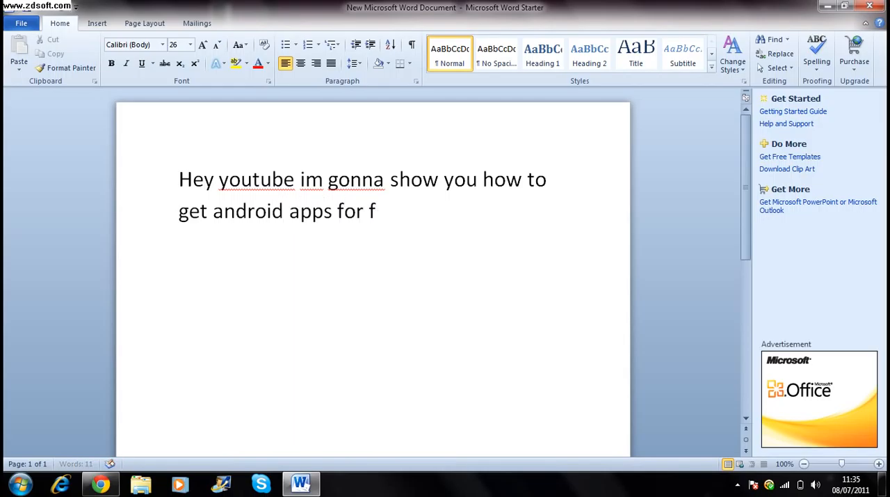
pyautogui.write('ree')
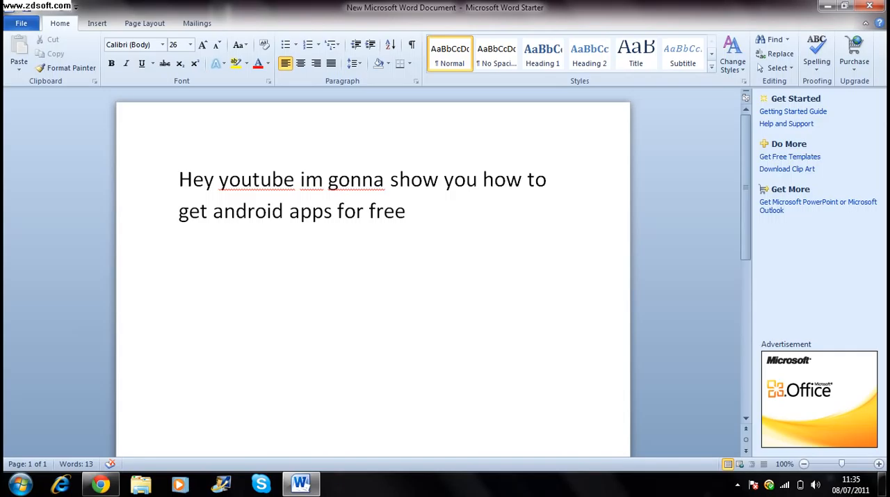
pyautogui.write('even the')
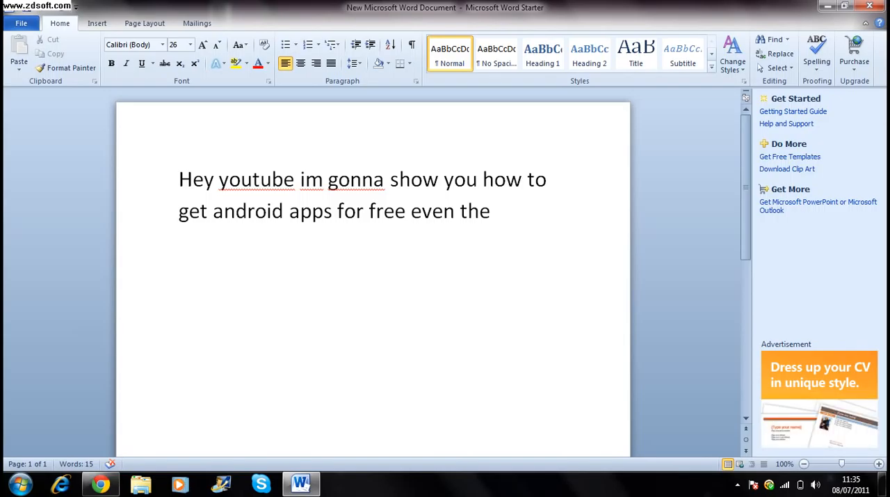
pyautogui.write('really')
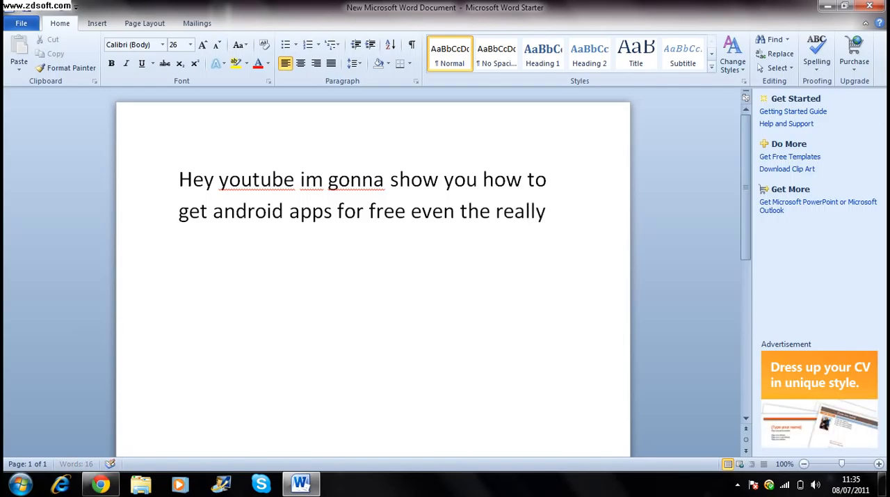
pyautogui.write('expensiv')
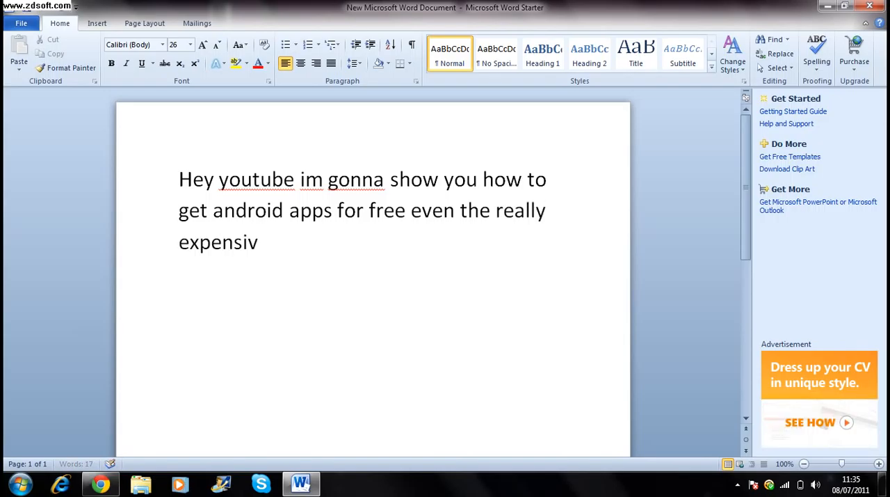
pyautogui.write('e ones s')
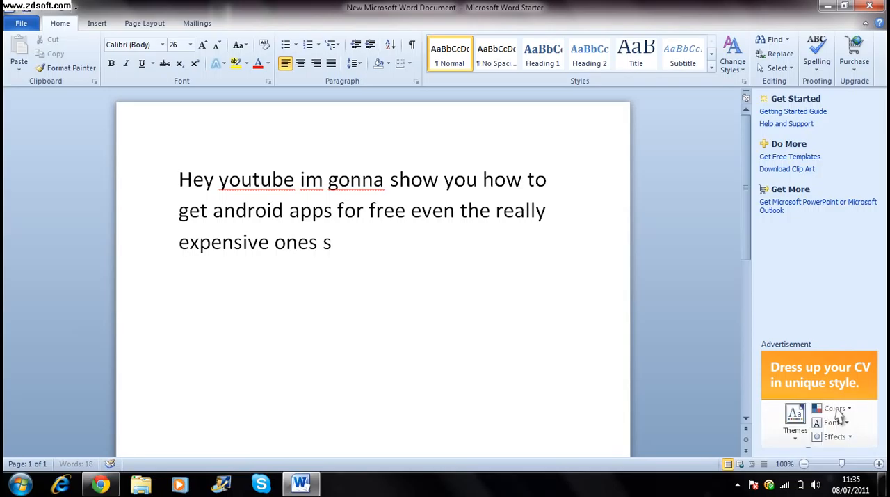
pyautogui.write('o')
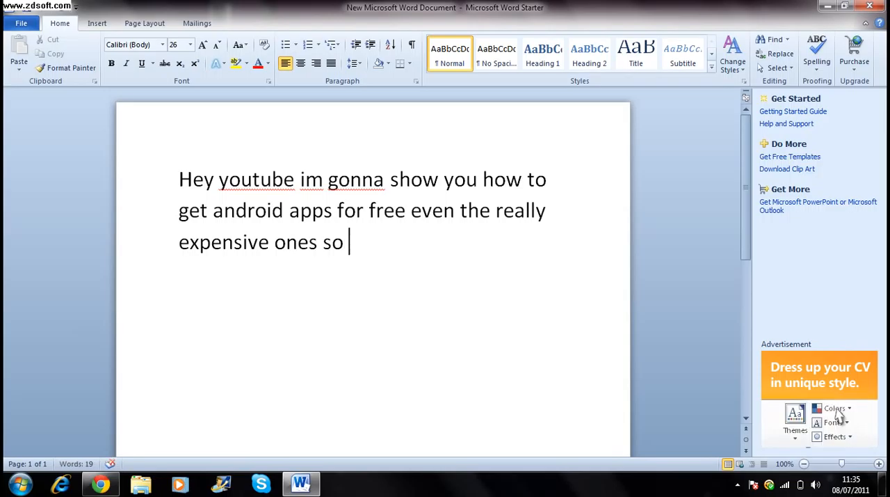
pyautogui.write('k')
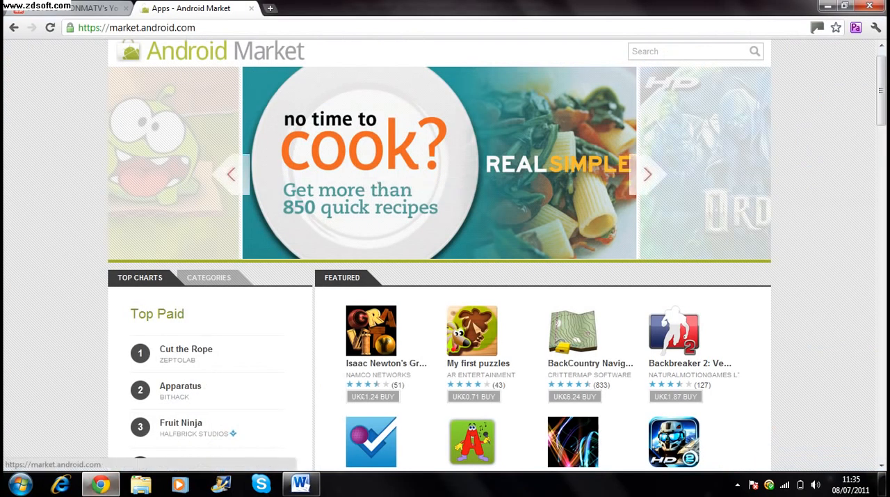
pyautogui.click(270, 8)
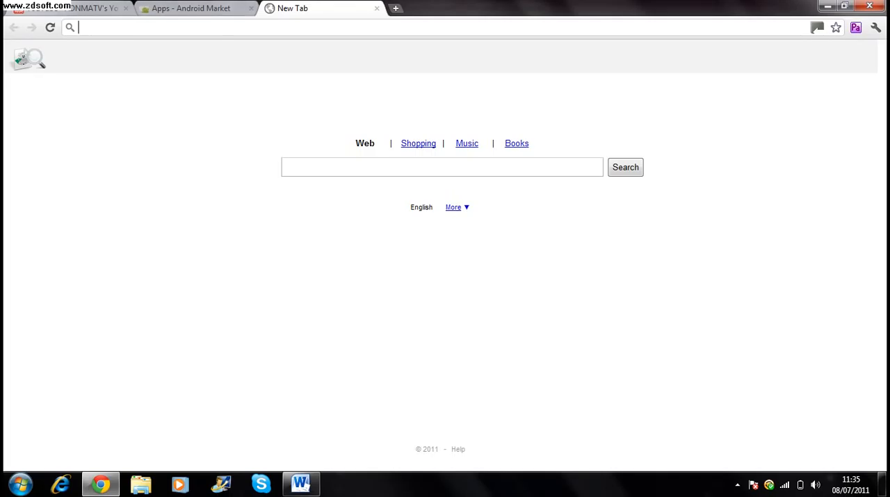
pyautogui.write('www.youtube.com')
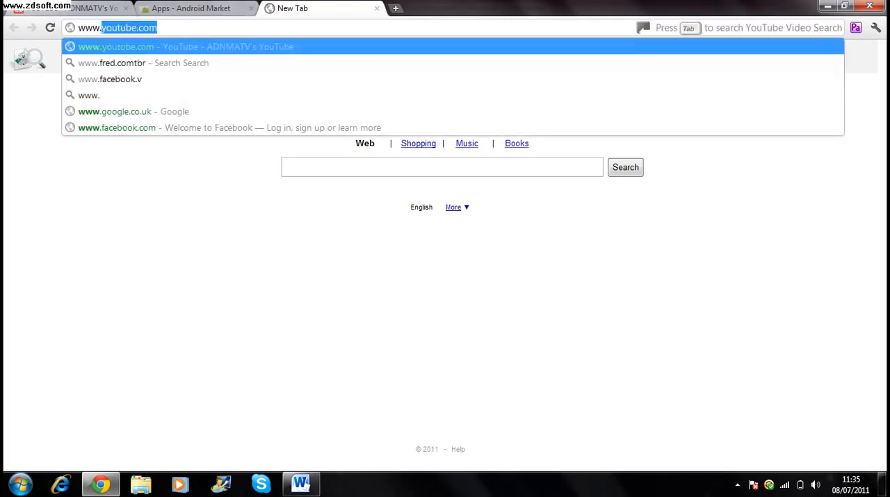
pyautogui.write('www.4s')
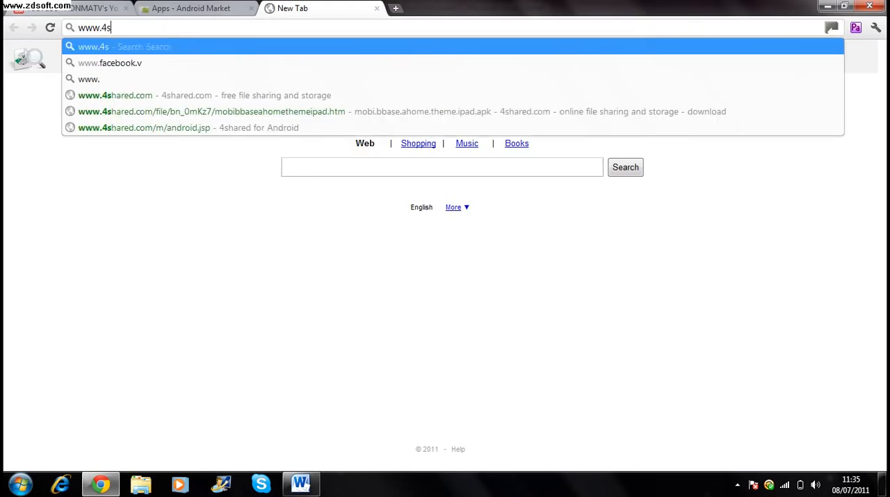
pyautogui.write('hared')
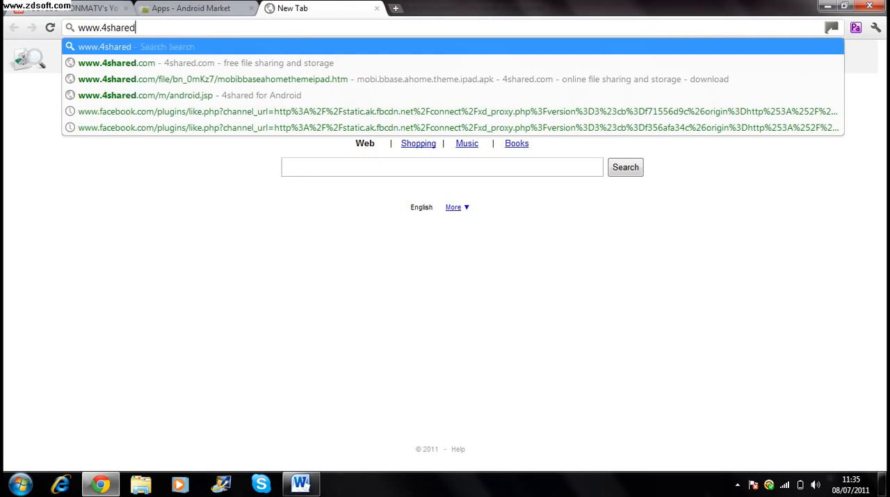
pyautogui.click(116, 63)
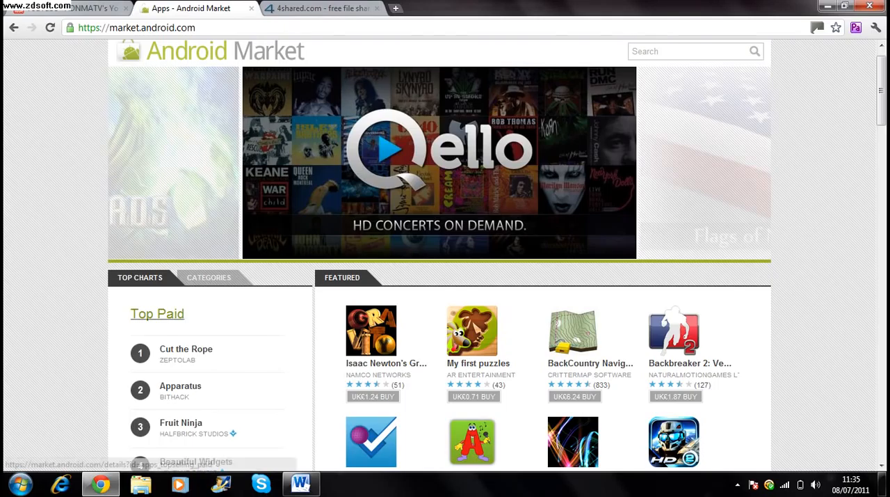
# - Browse the Top Paid in Apps list in Android Market, then return to the 4shared tab
pyautogui.click(158, 313)
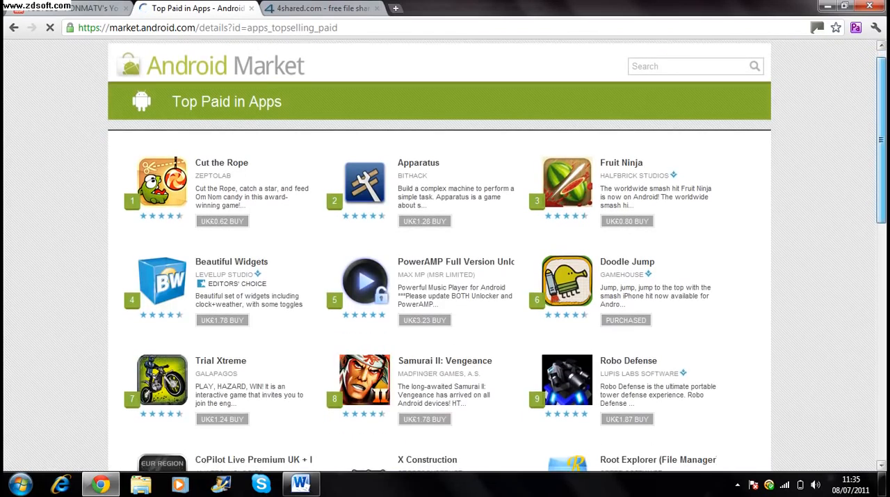
pyautogui.scroll(-3)
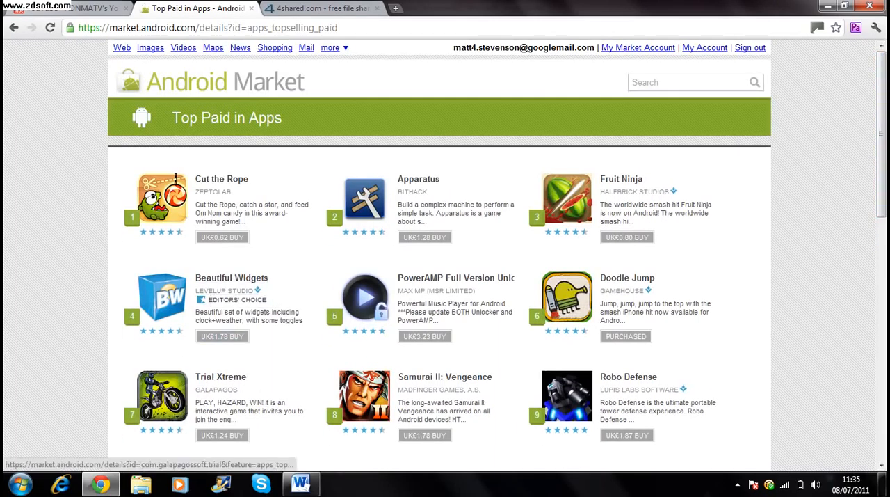
pyautogui.click(320, 8)
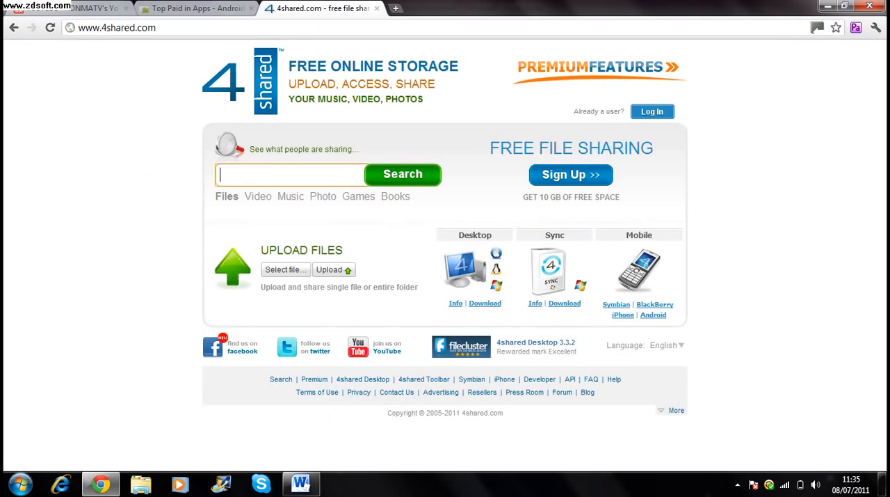
# - Search 4shared's shared files for "beautiful widgets"
pyautogui.write('beautiful widgets')
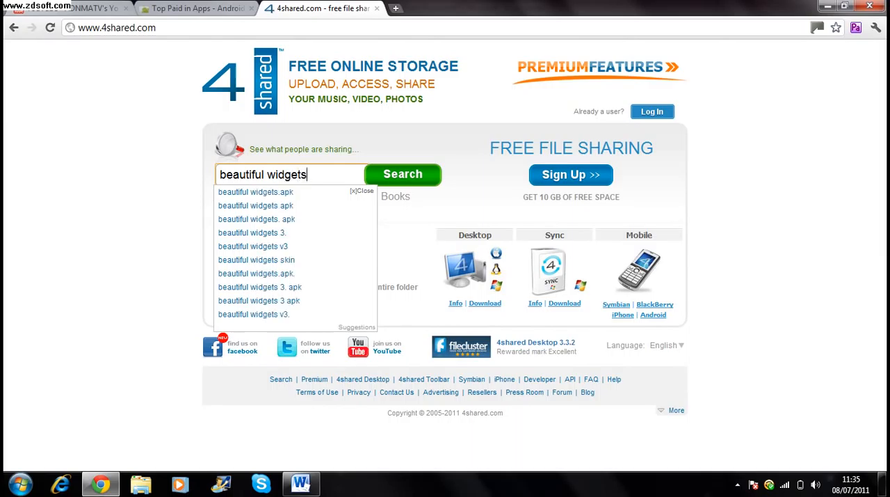
pyautogui.click(403, 174)
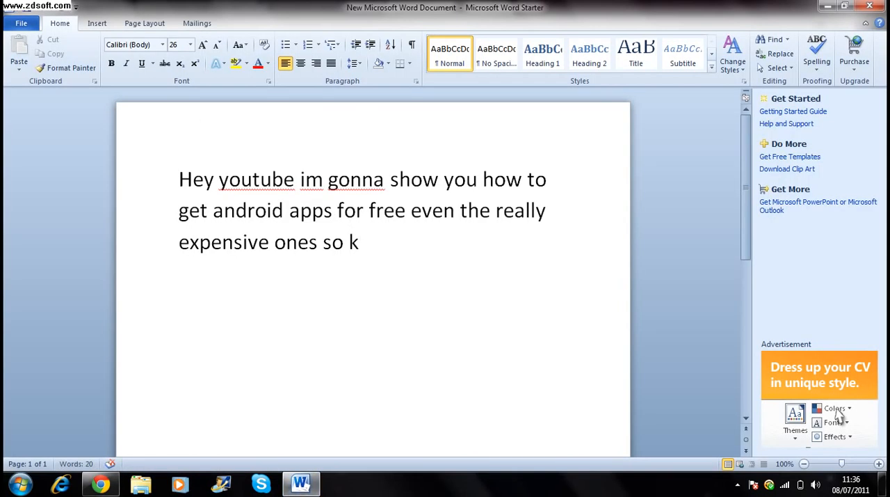
# - Write "So when you have found an app you want on th app store you go to 4 shared"
pyautogui.write('So when y')
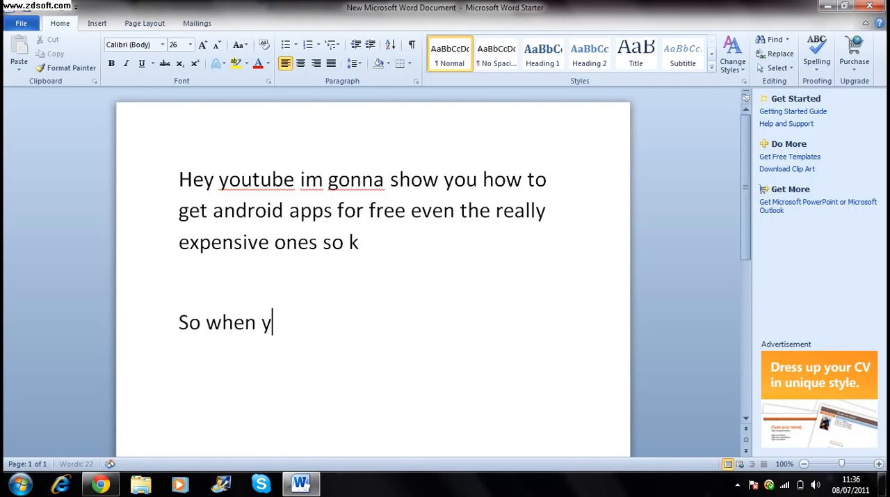
pyautogui.write('o')
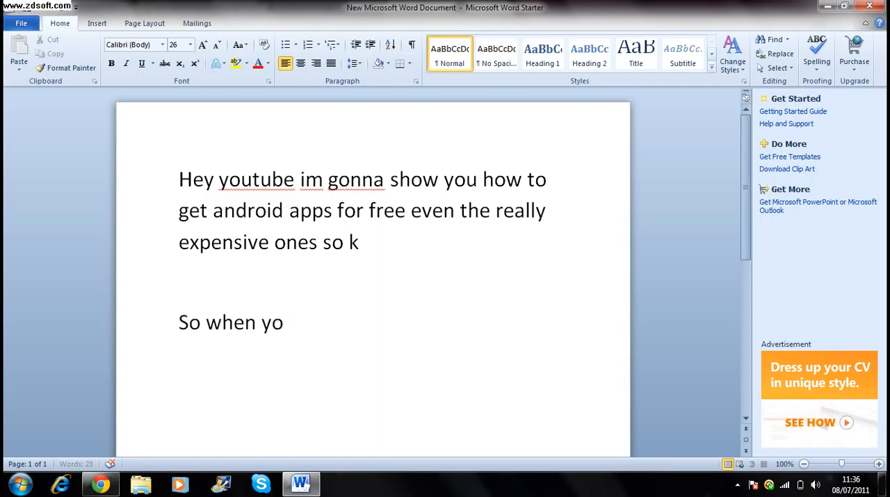
pyautogui.write('u have f')
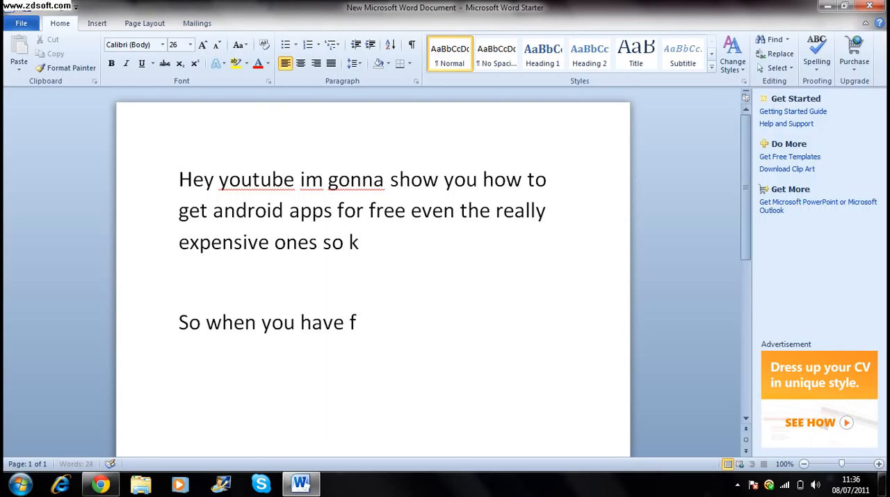
pyautogui.write('ound an a')
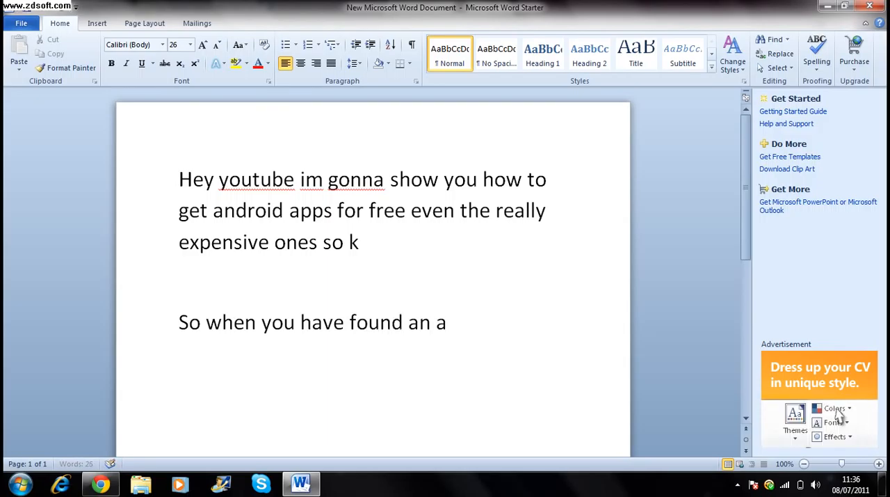
pyautogui.write('pp you want')
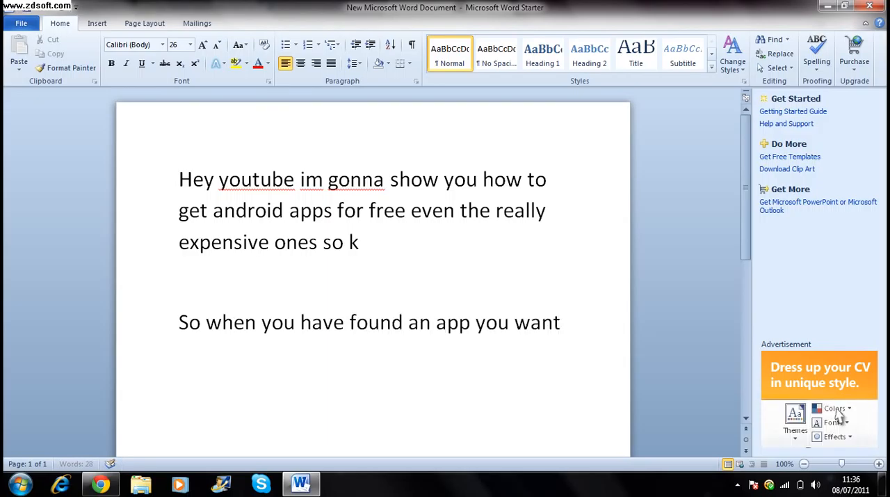
pyautogui.write('on th a')
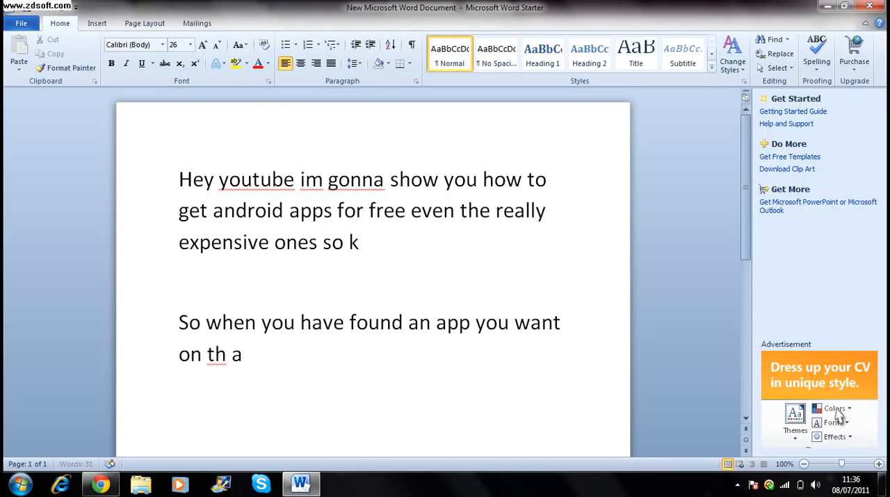
pyautogui.write('app store')
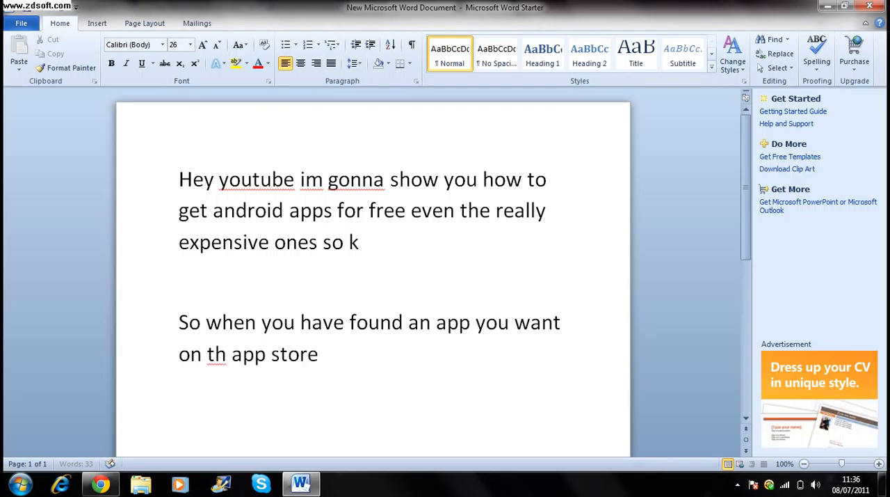
pyautogui.write('y')
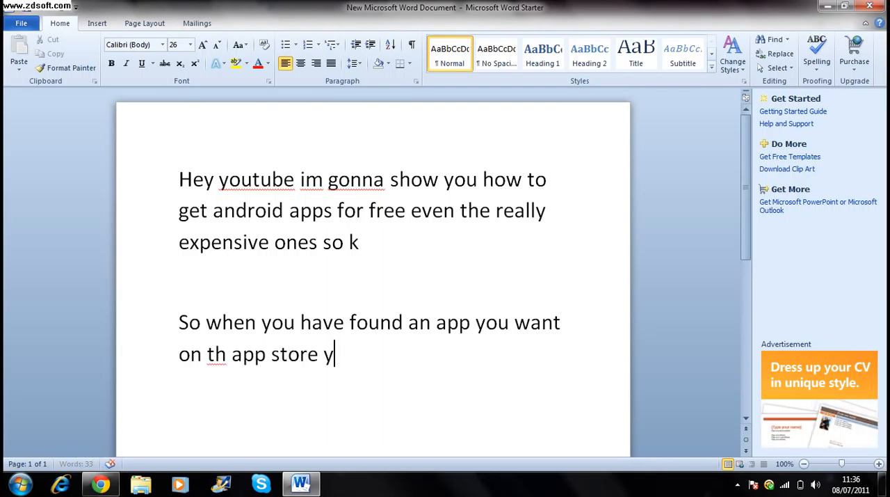
pyautogui.write('ou go to')
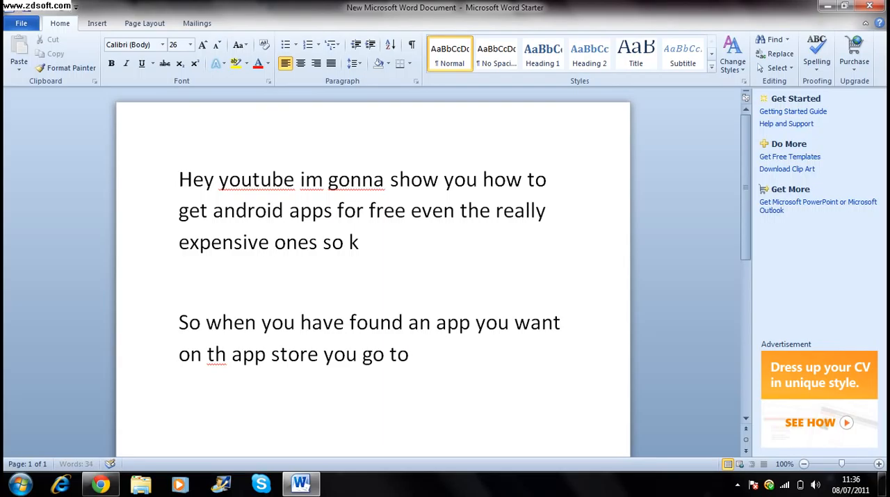
pyautogui.write('4 shared')
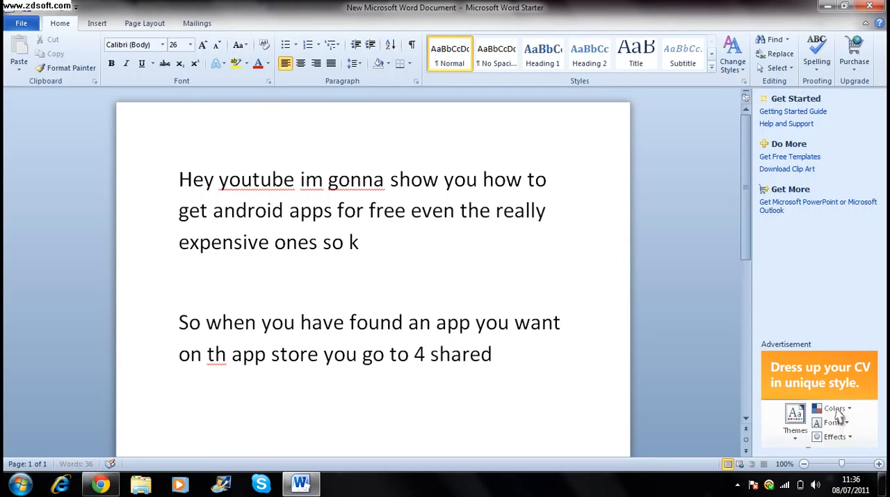
# - Continue with "type in e.g. beautiful widgets.apk"
pyautogui.write('type in')
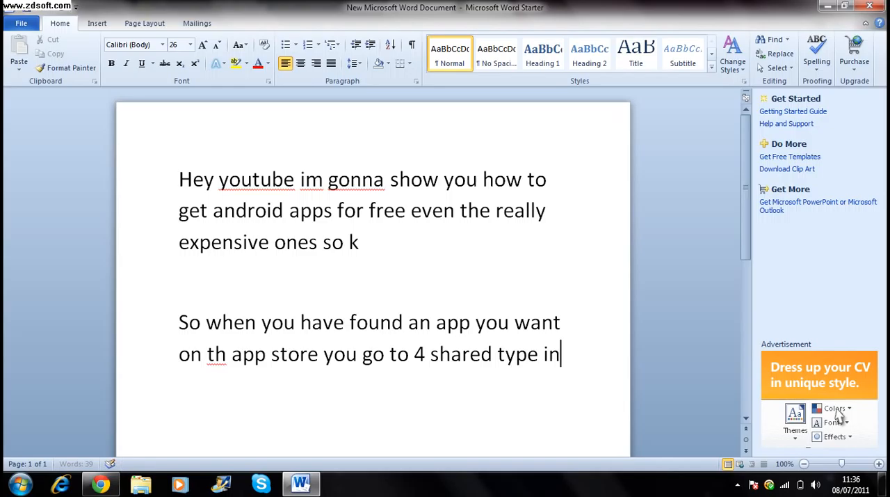
pyautogui.write('e.')
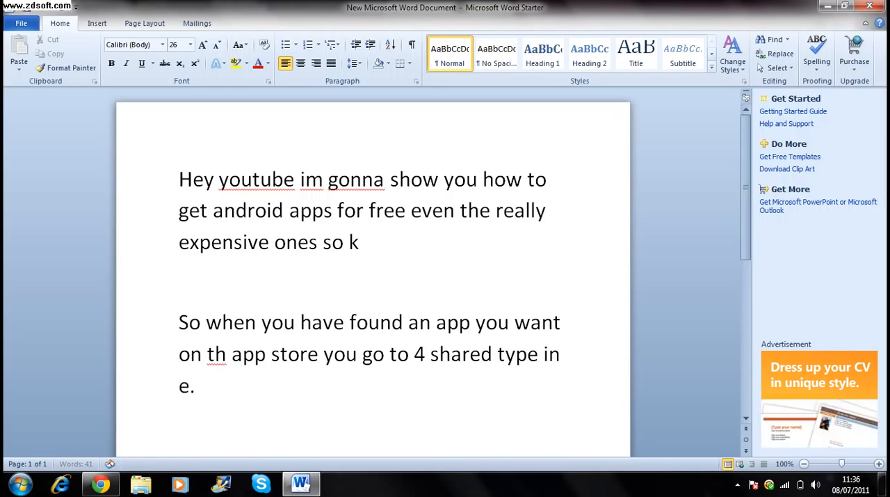
pyautogui.write('g.')
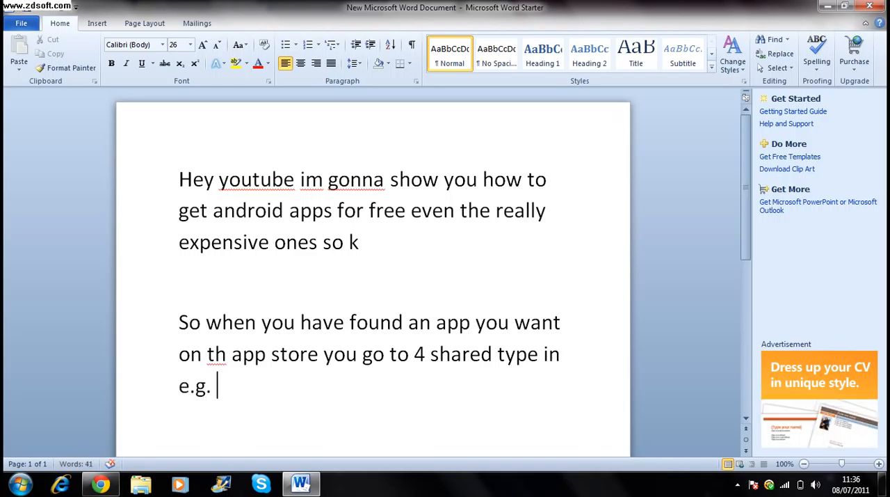
pyautogui.write('beautiful')
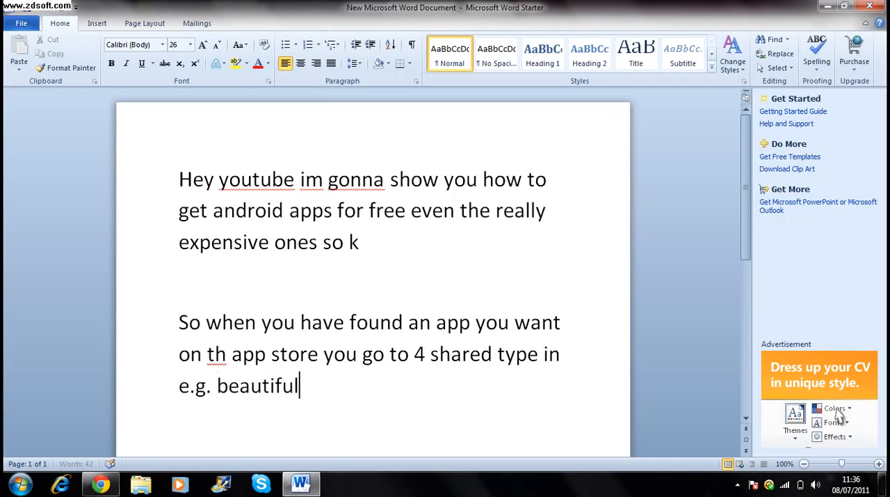
pyautogui.write('widgets')
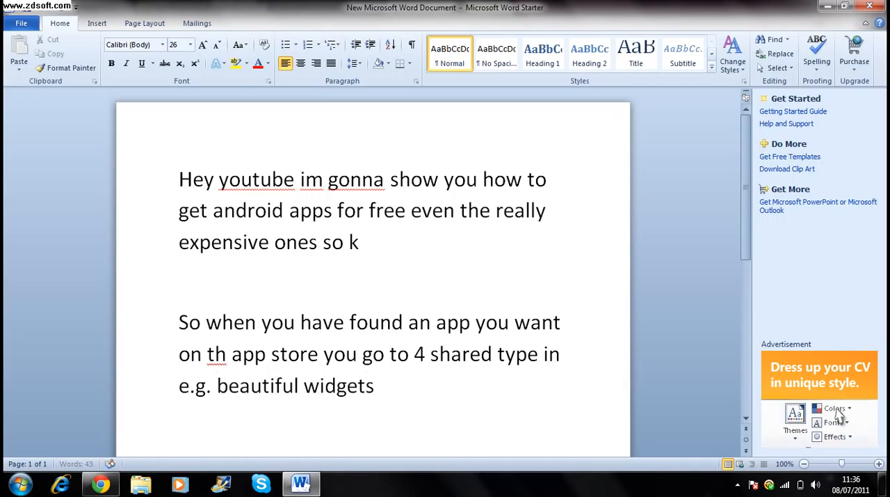
pyautogui.write('.apk')
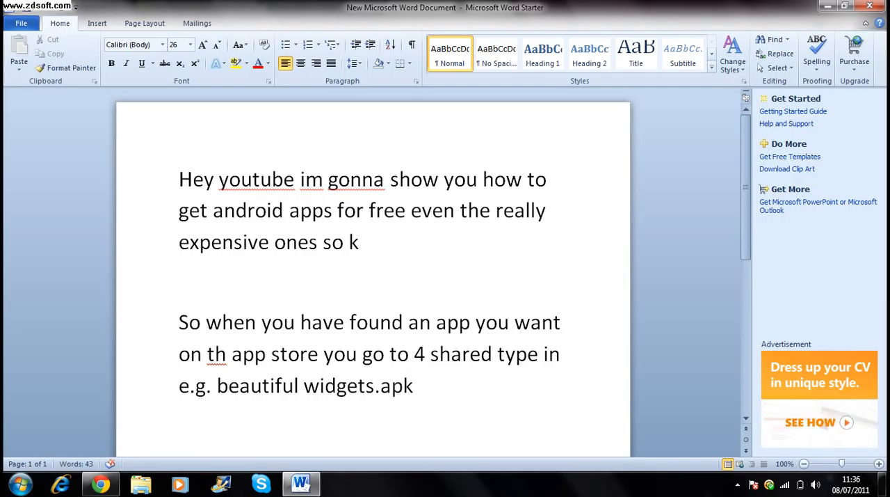
# - Write the line "And then search then click download."
pyautogui.write('a')
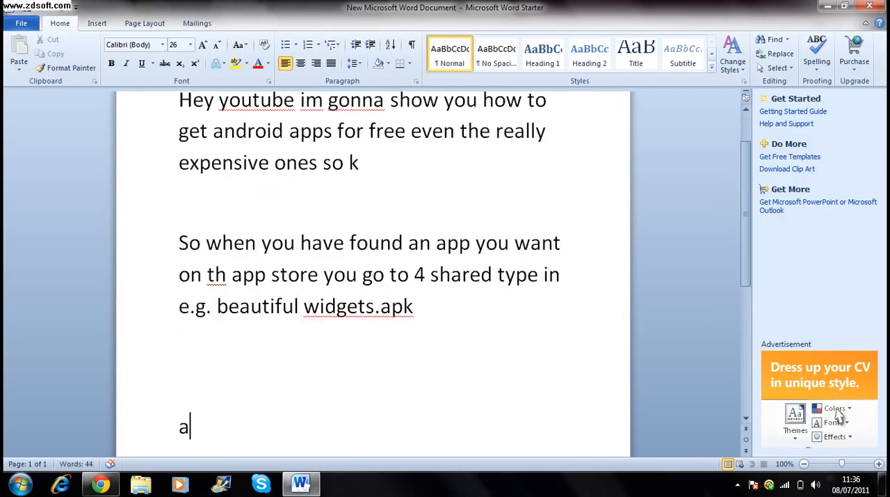
pyautogui.write('nd then sear')
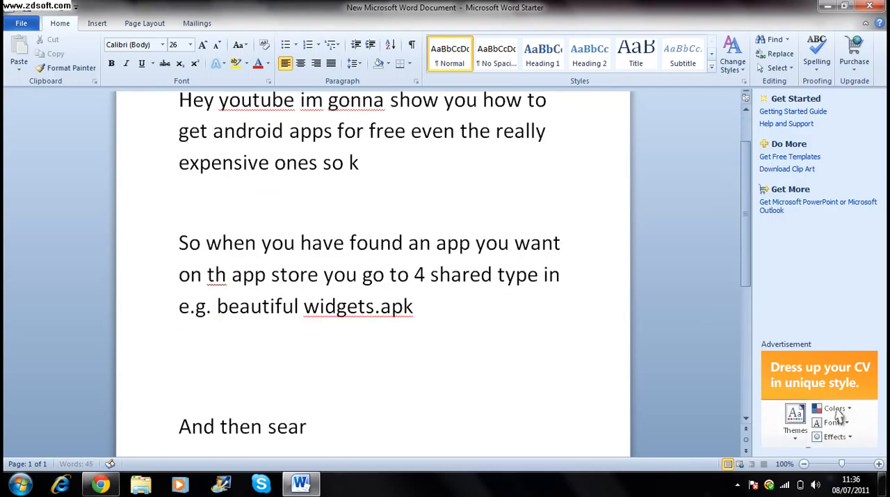
pyautogui.write('ch the')
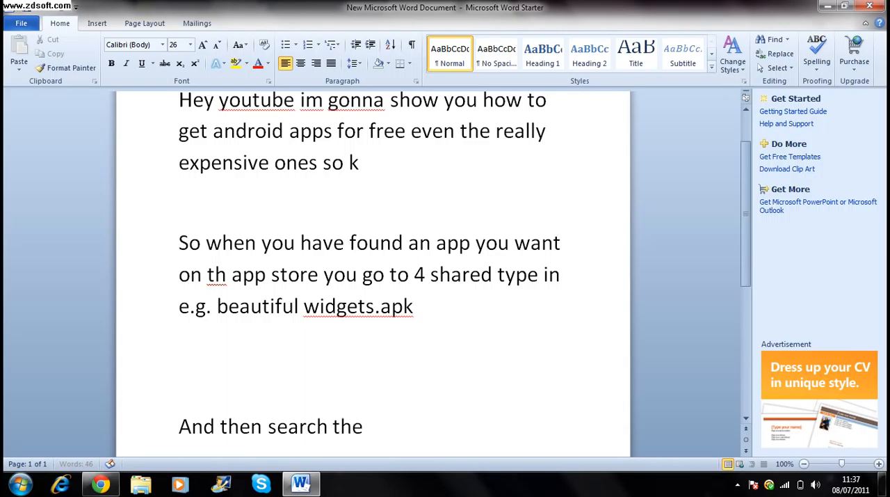
pyautogui.write('then click')
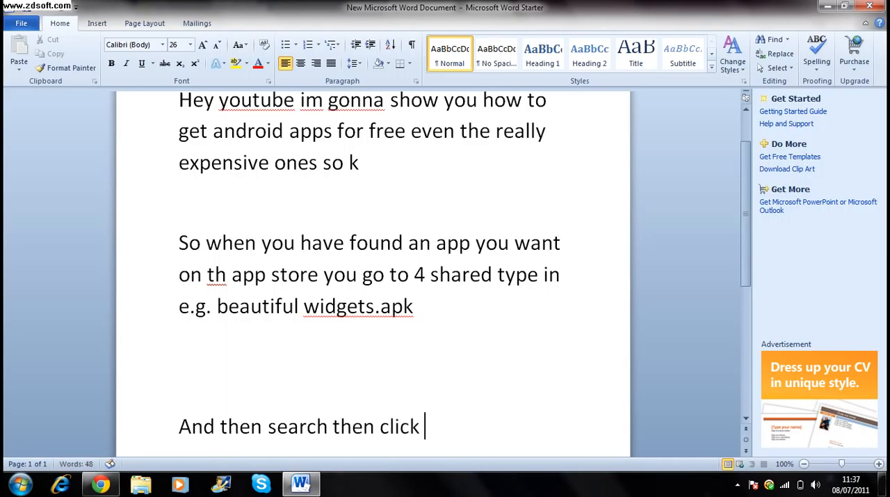
pyautogui.write('download')
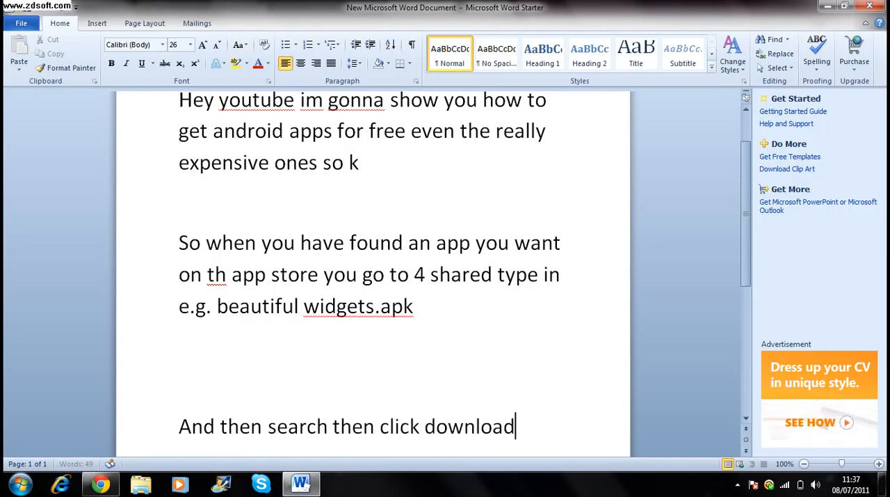
pyautogui.write('.')
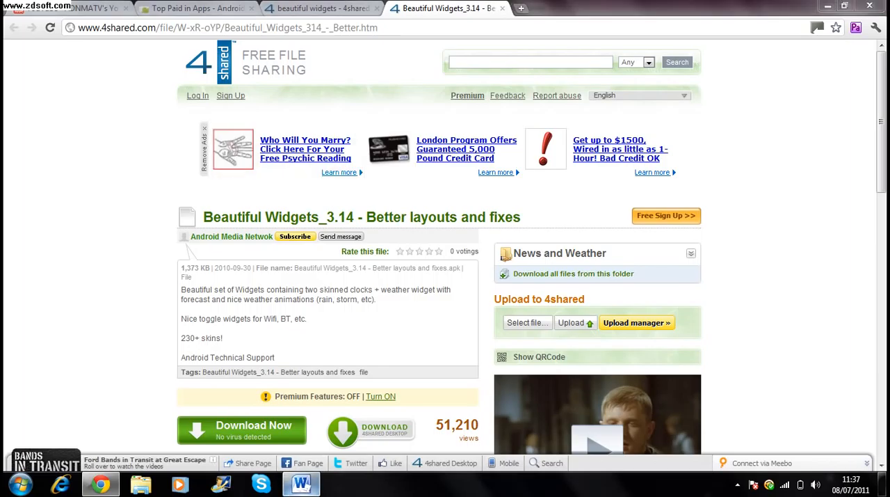
pyautogui.click(301, 483)
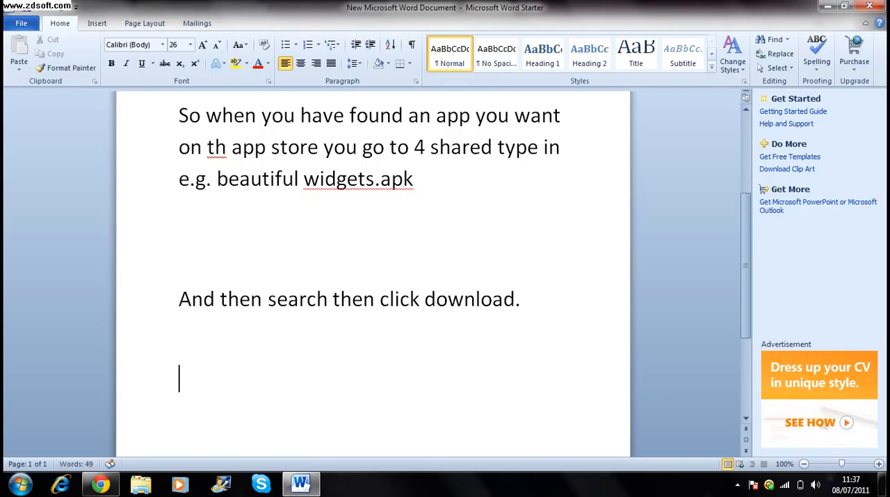
# - Write "Then plug your phone into your computer and put the file onto it thanks subsc"
pyautogui.write('Then plu')
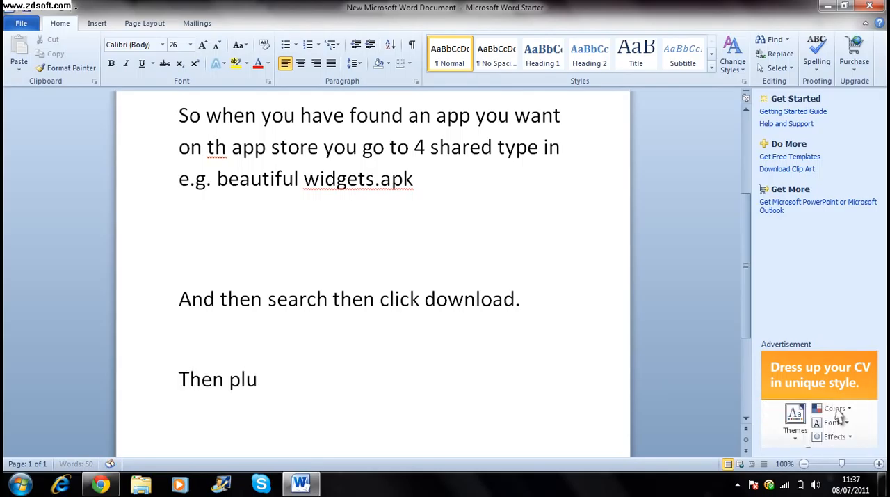
pyautogui.write('g your ph')
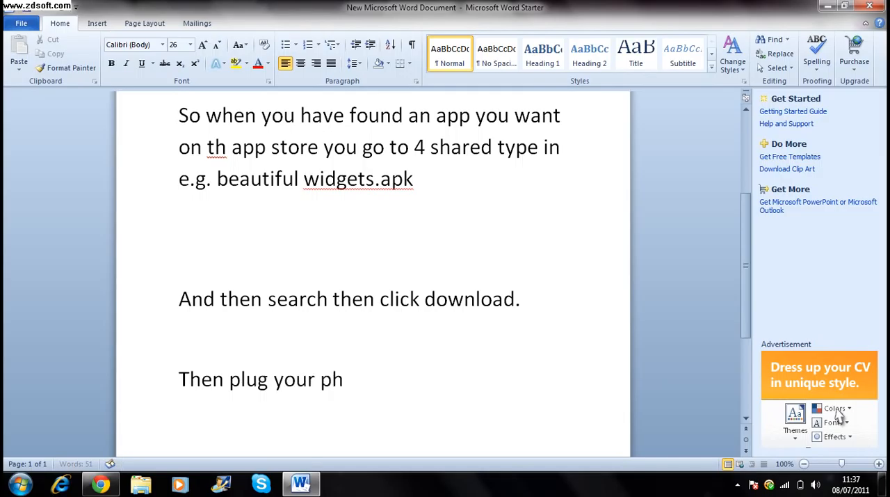
pyautogui.write('one into yo')
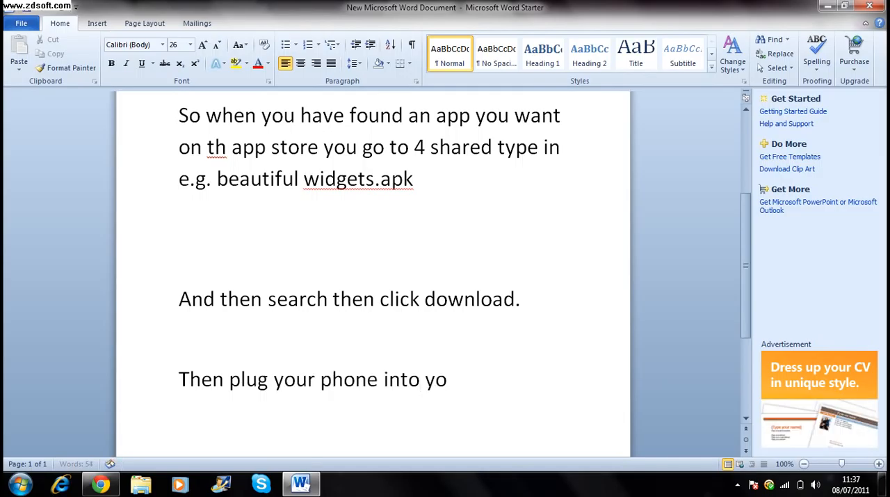
pyautogui.write('ur compute')
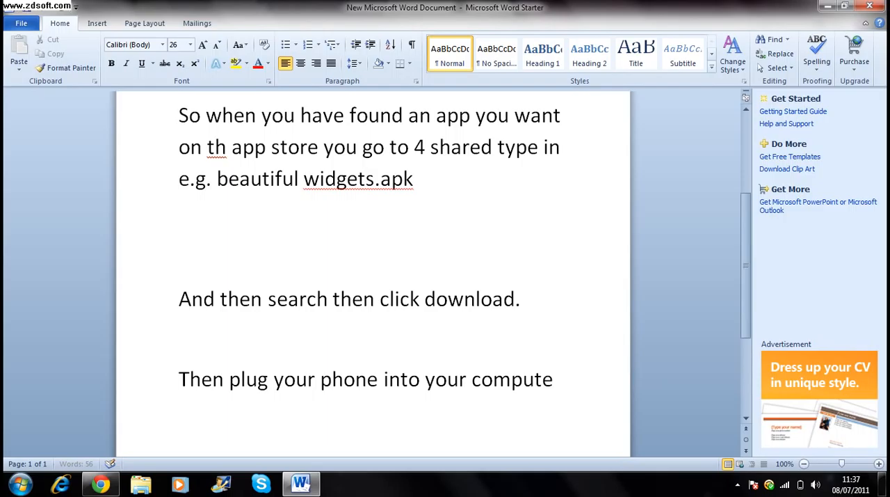
pyautogui.write('r and put')
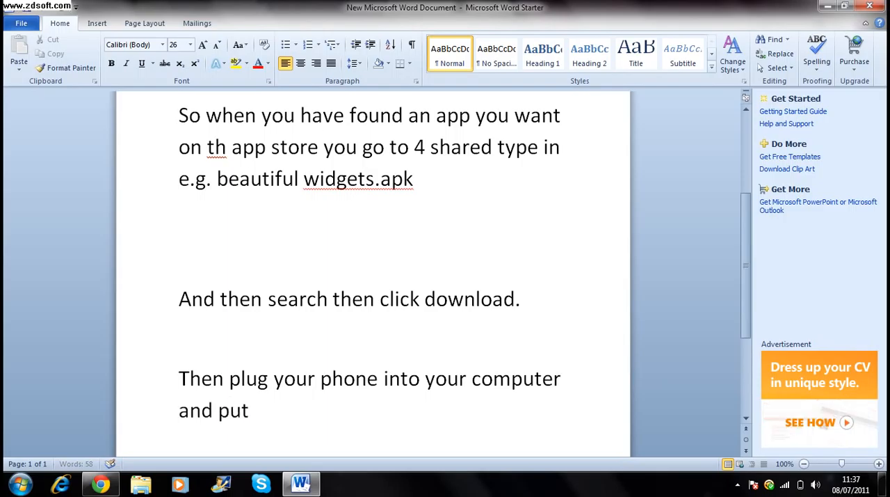
pyautogui.write('the fi')
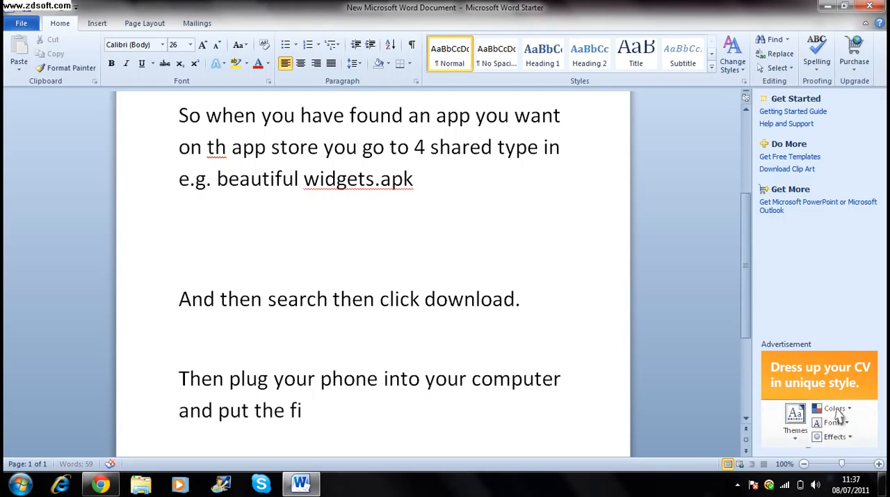
pyautogui.write('le onto it')
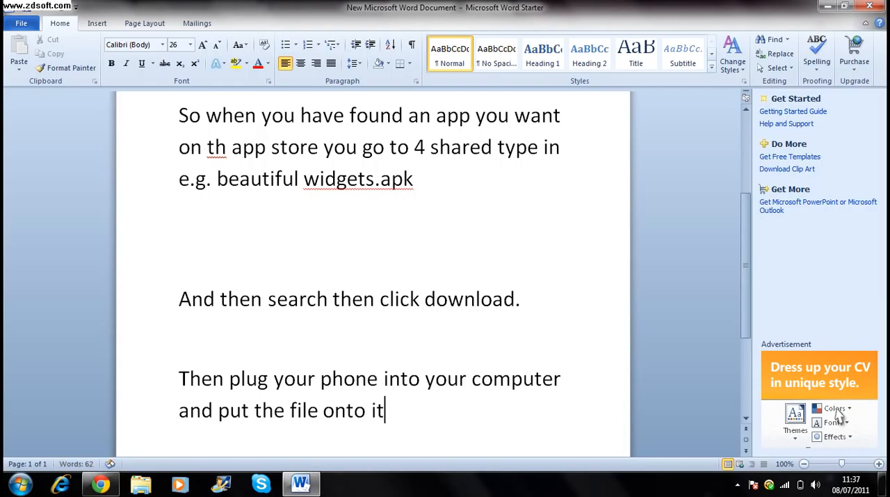
pyautogui.write('thanks')
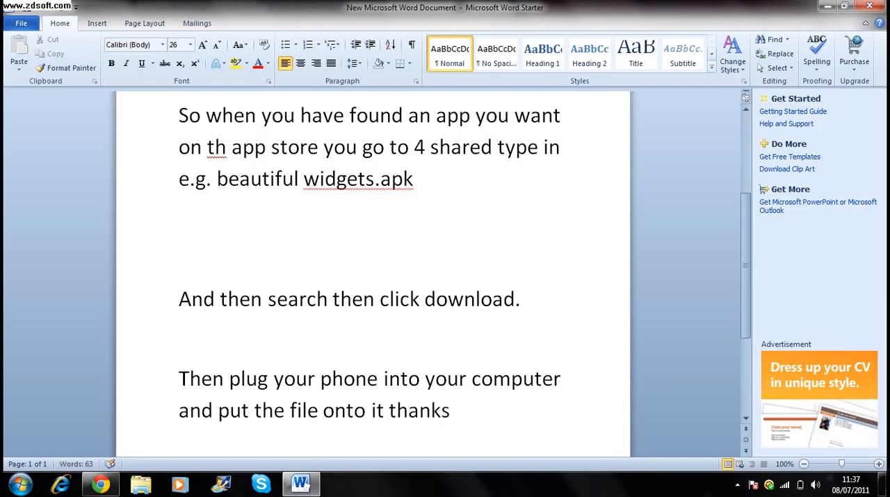
pyautogui.write('subsc')
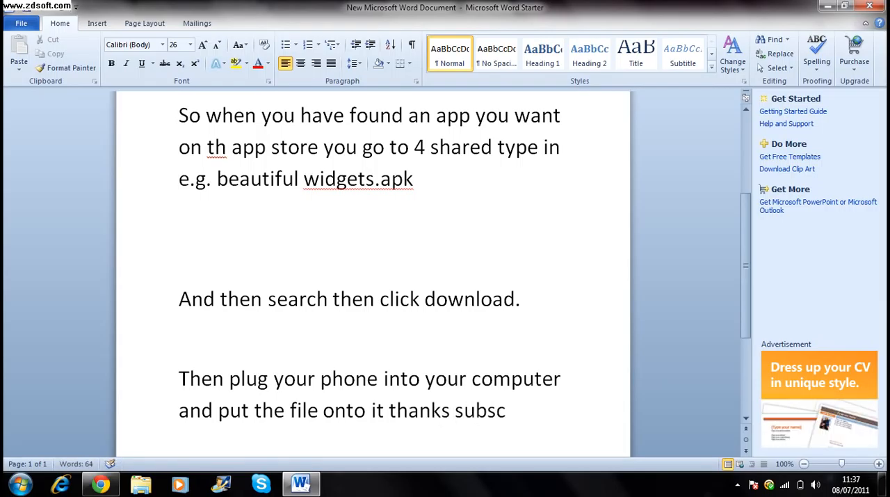